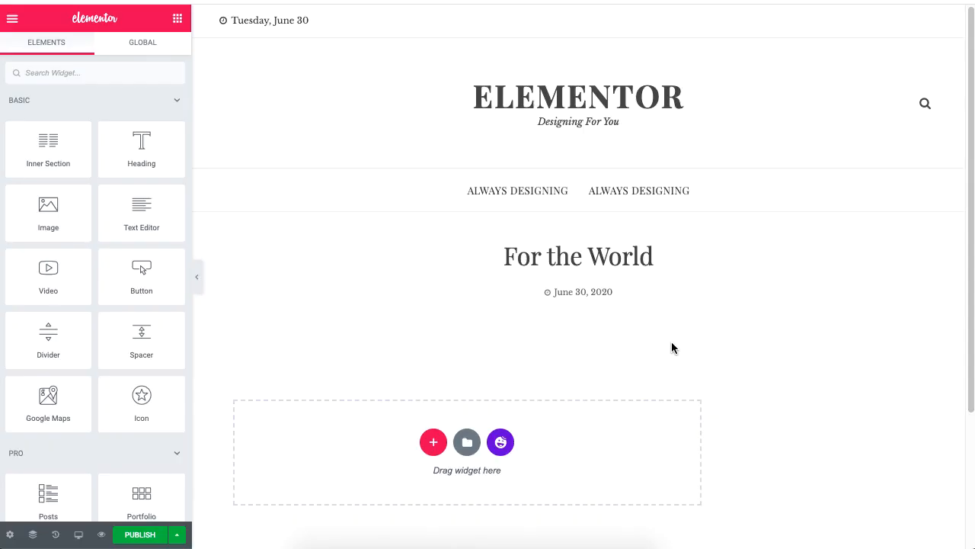
mouse_move(499, 442)
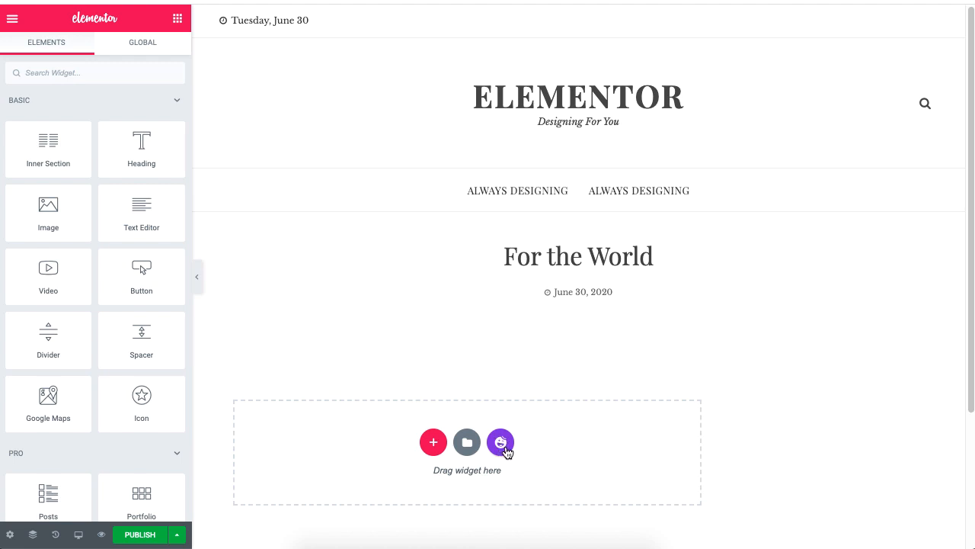
Open the Happy Library from the empty section and browse down through its section designs.
click(500, 441)
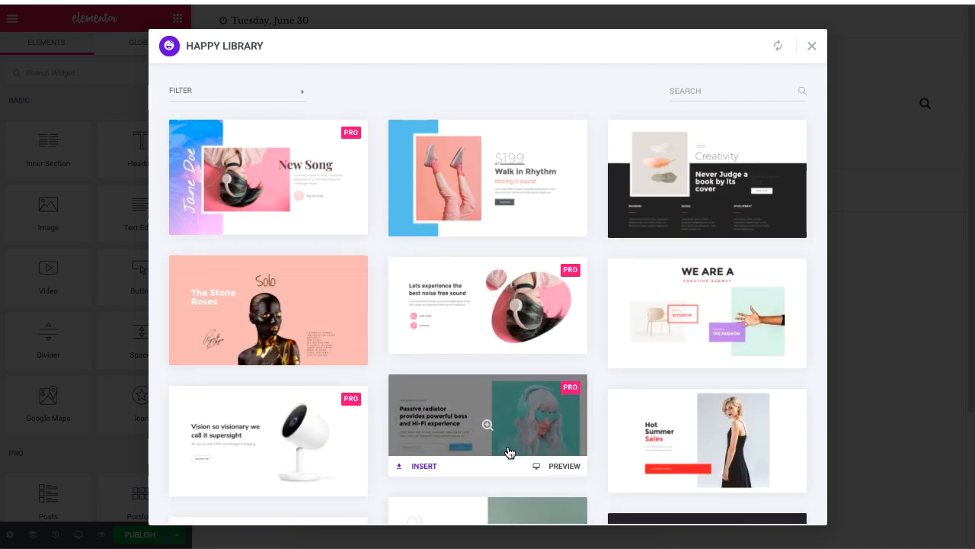
mouse_move(546, 413)
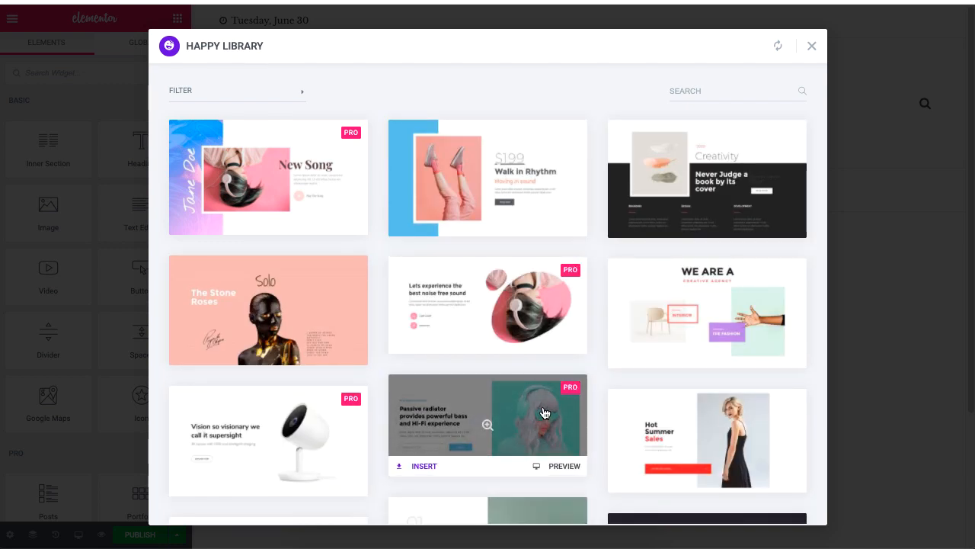
mouse_move(636, 375)
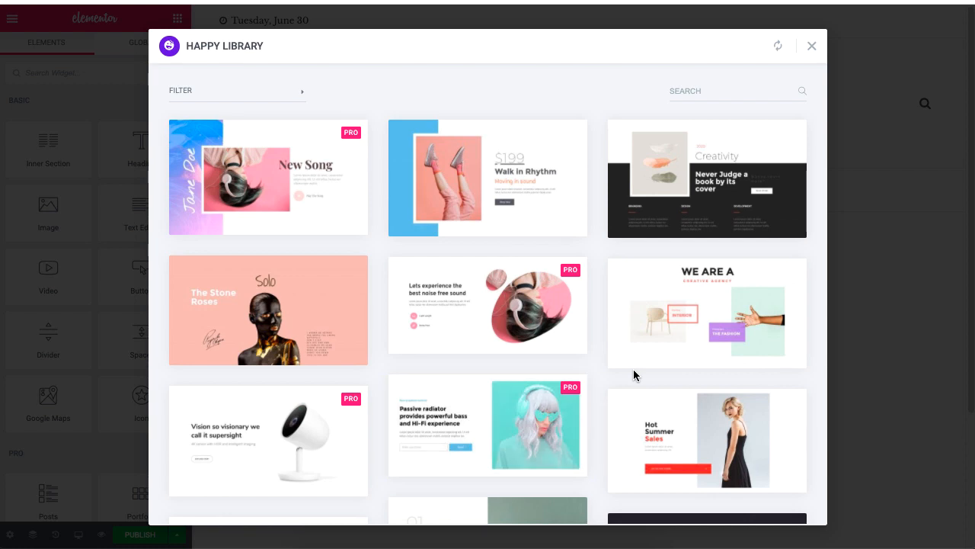
scroll(down, 3)
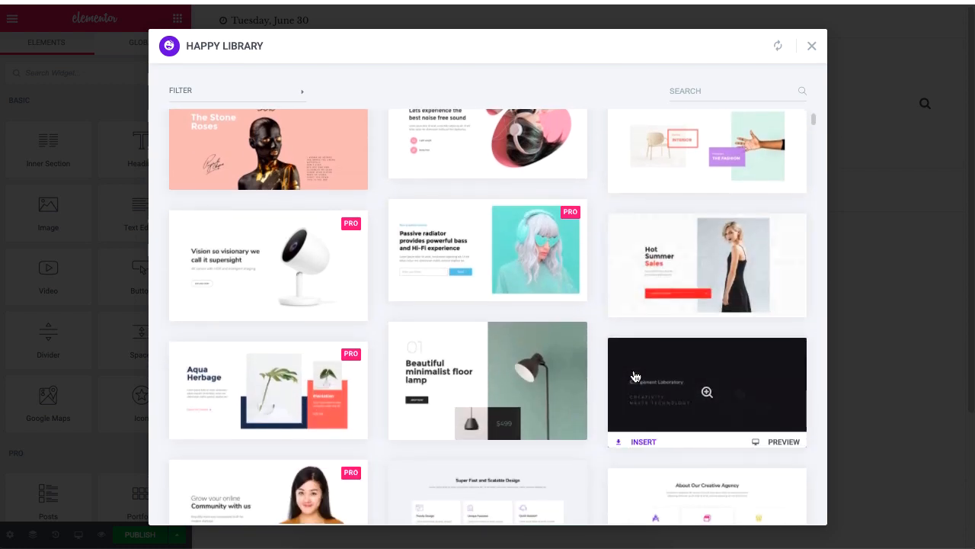
scroll(down, 3)
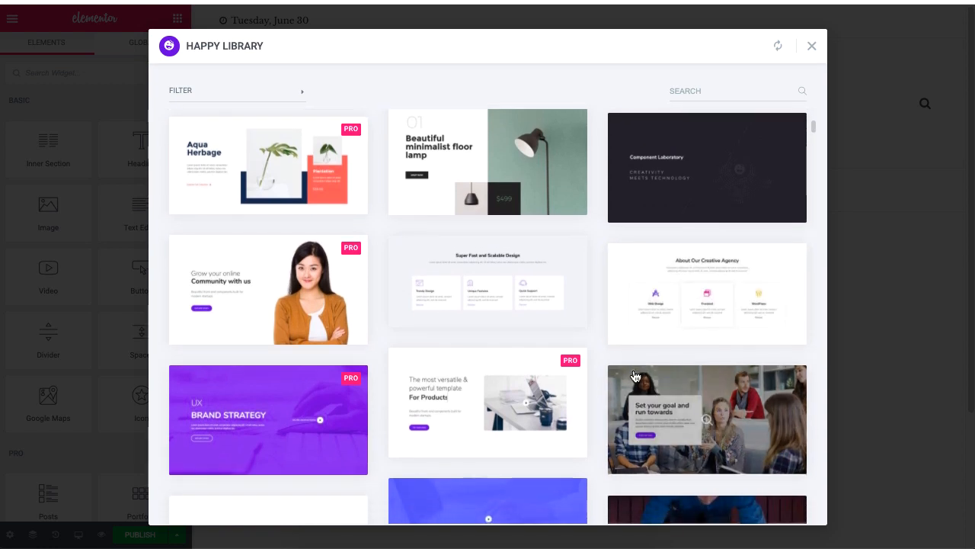
scroll(down, 3)
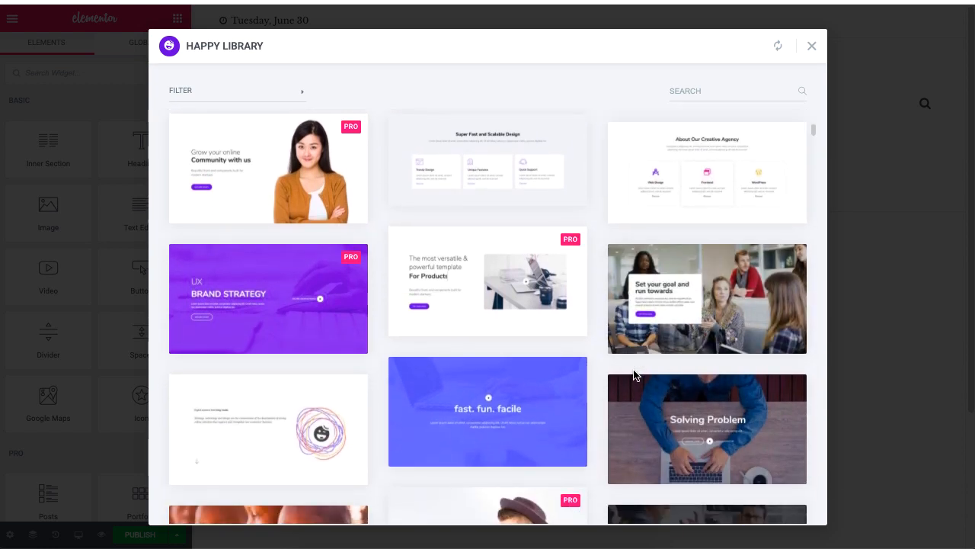
Filter the library to Marketing, preview the Creativity 'Never Judge a book by its cover' template and insert it.
click(238, 90)
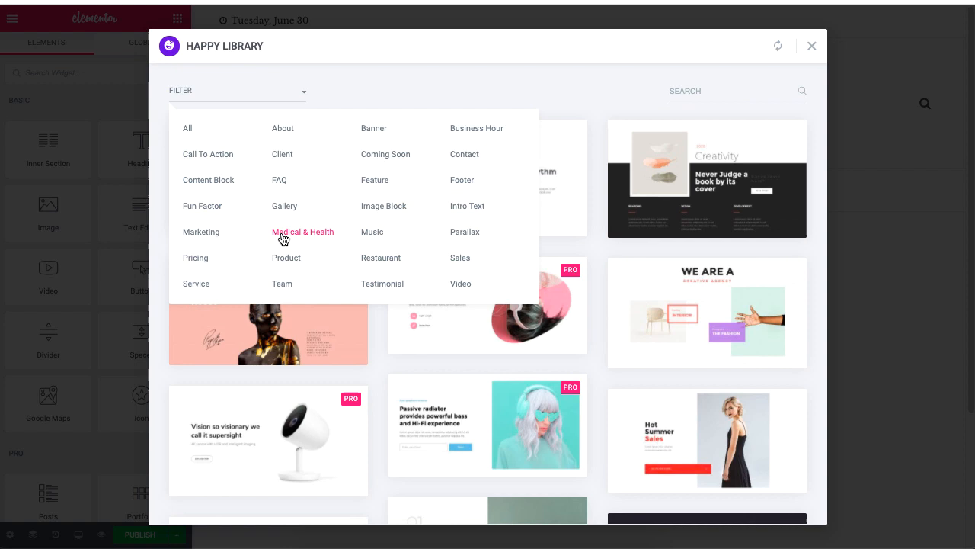
click(202, 231)
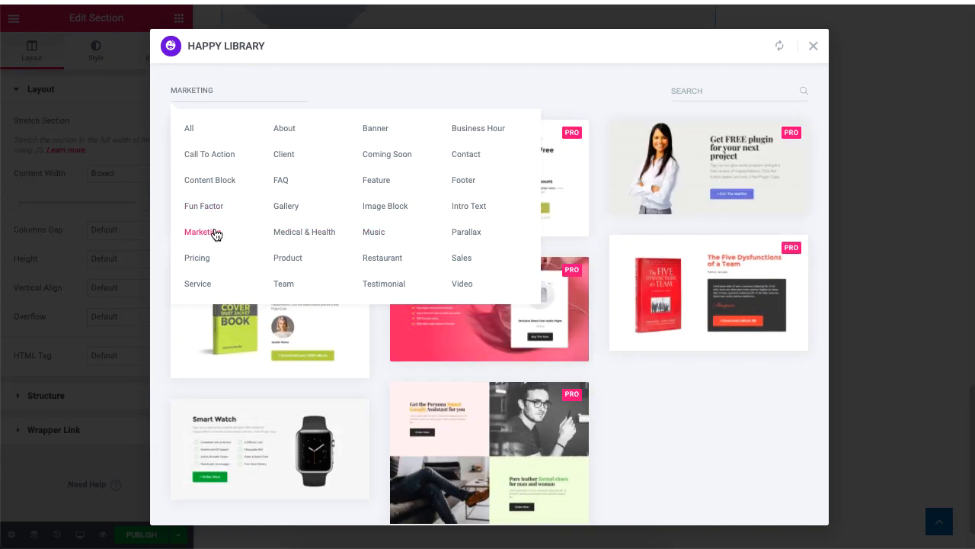
click(478, 128)
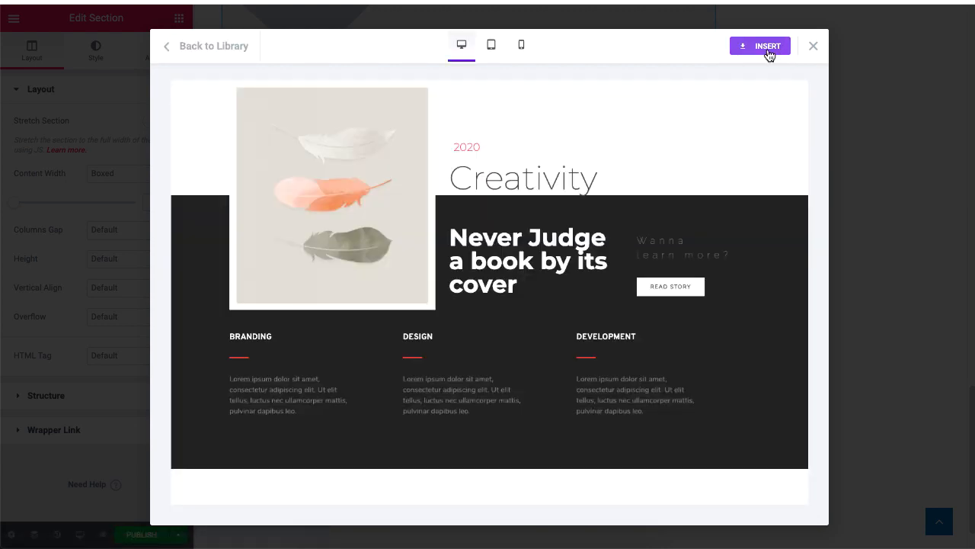
click(168, 46)
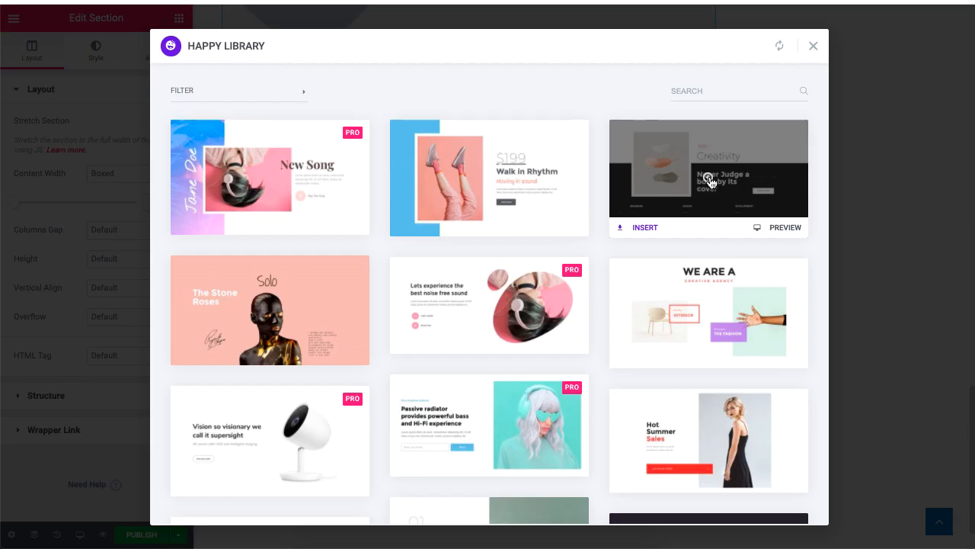
click(710, 180)
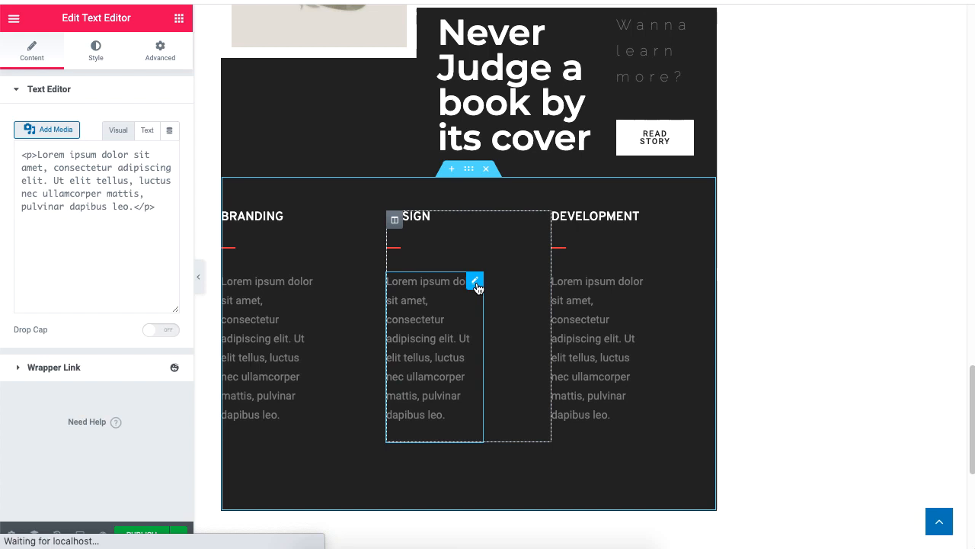
Reopen the Happy Library gallery to pick another section template.
click(119, 131)
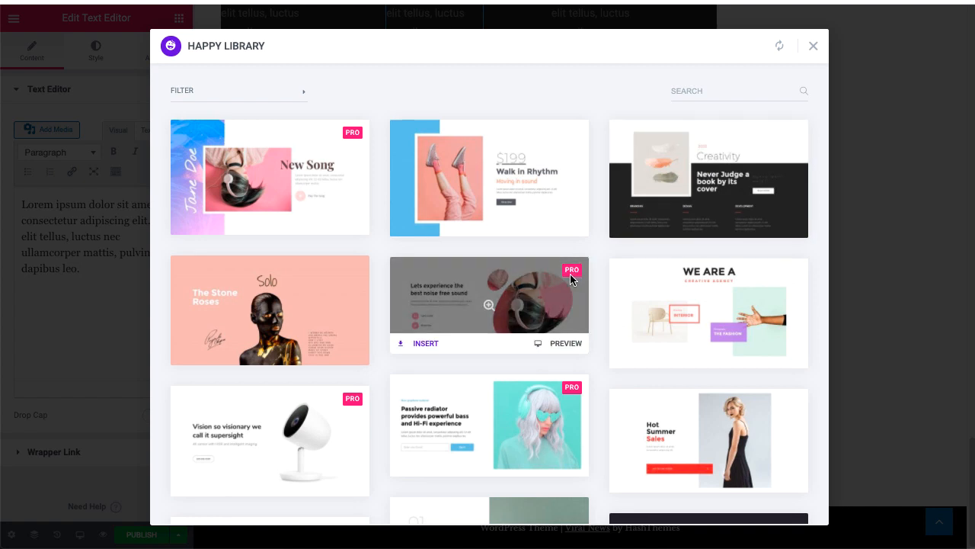
mouse_move(562, 275)
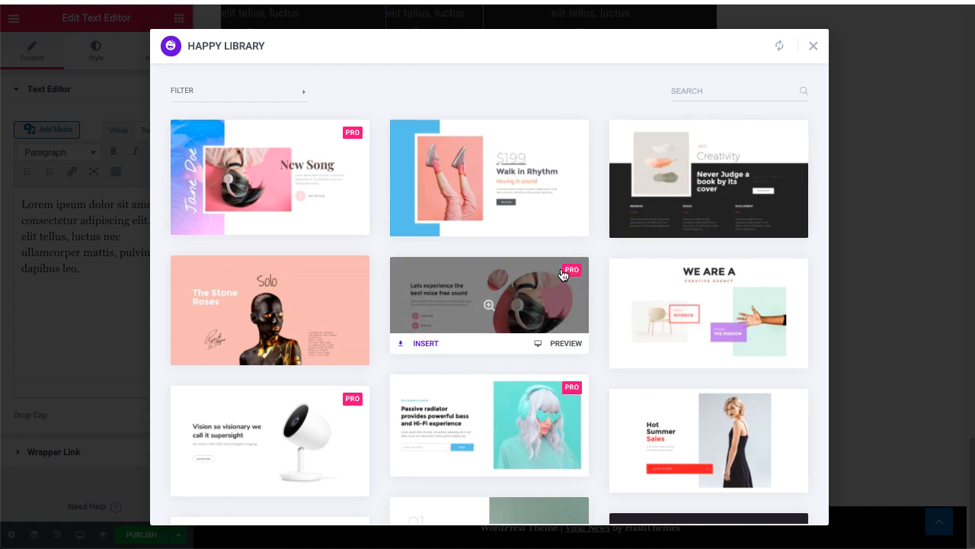
mouse_move(575, 292)
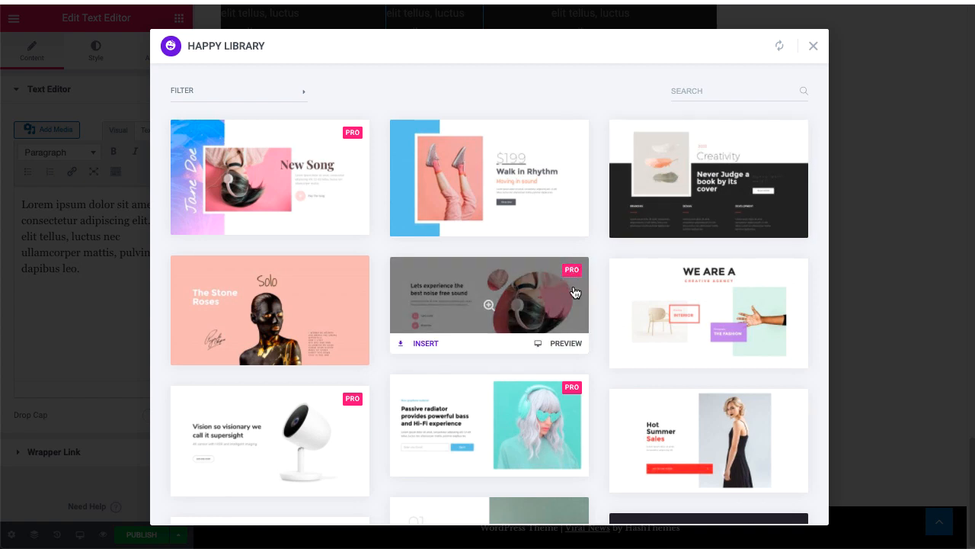
mouse_move(545, 296)
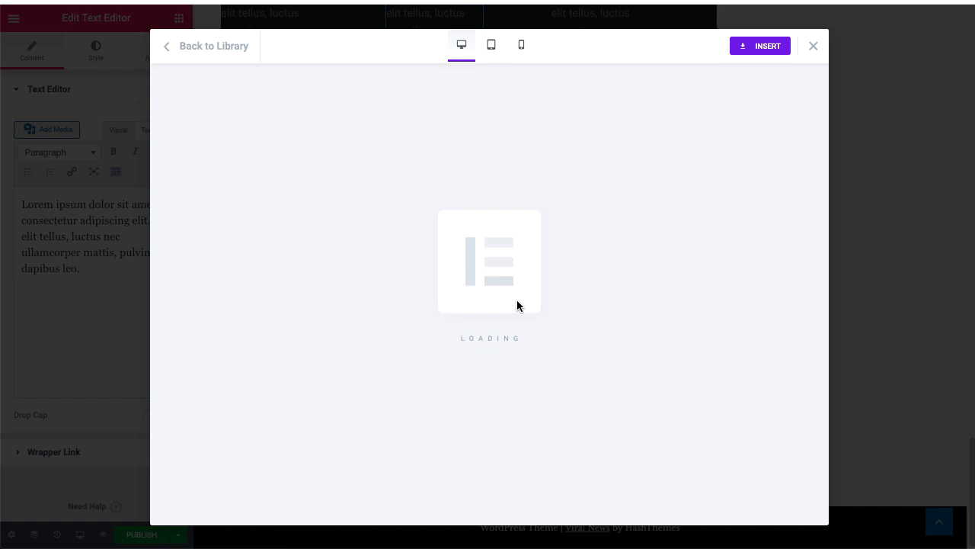
Insert the 'Lets experience the best noise free sound' section below the Creativity section.
click(491, 44)
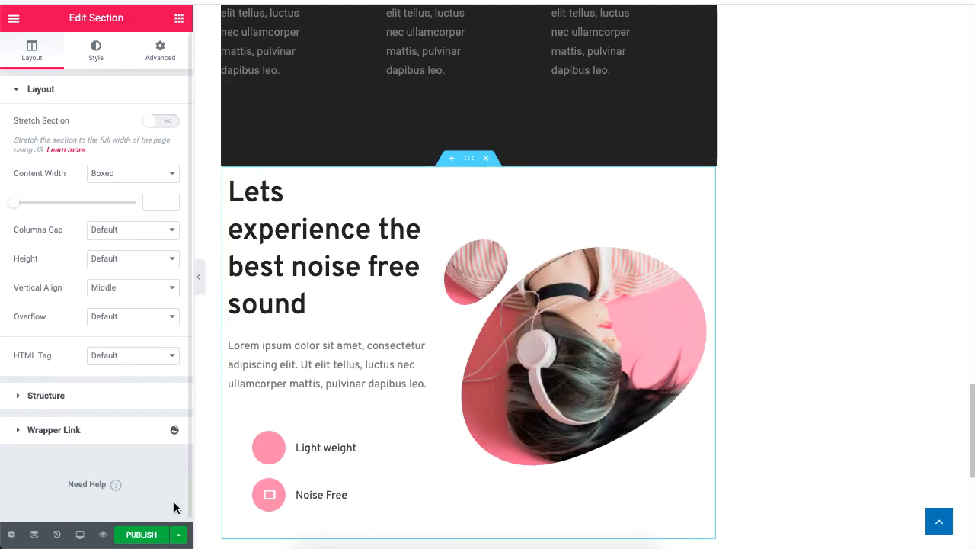
Preview the page in responsive mode, ending on the mobile layout with the sound section stacked in one column.
click(79, 533)
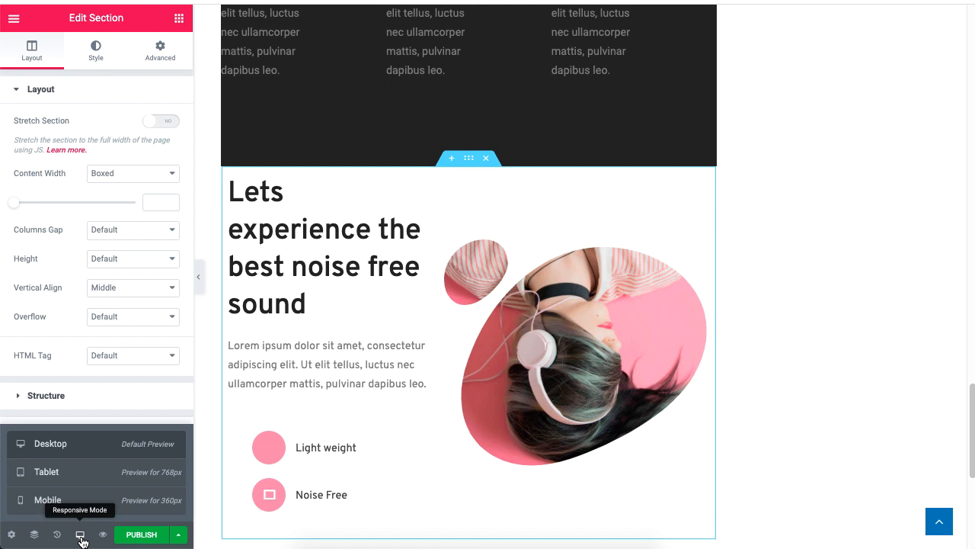
mouse_move(100, 466)
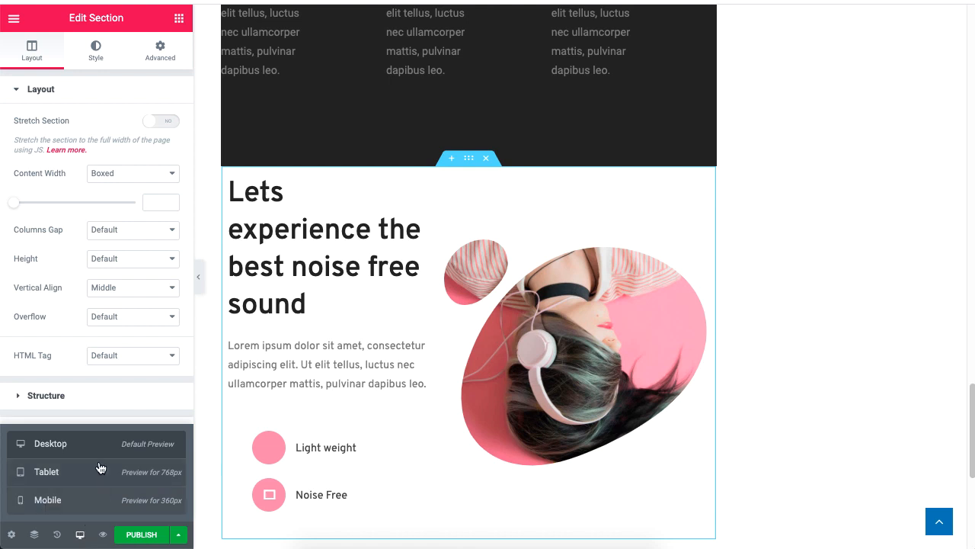
mouse_move(93, 448)
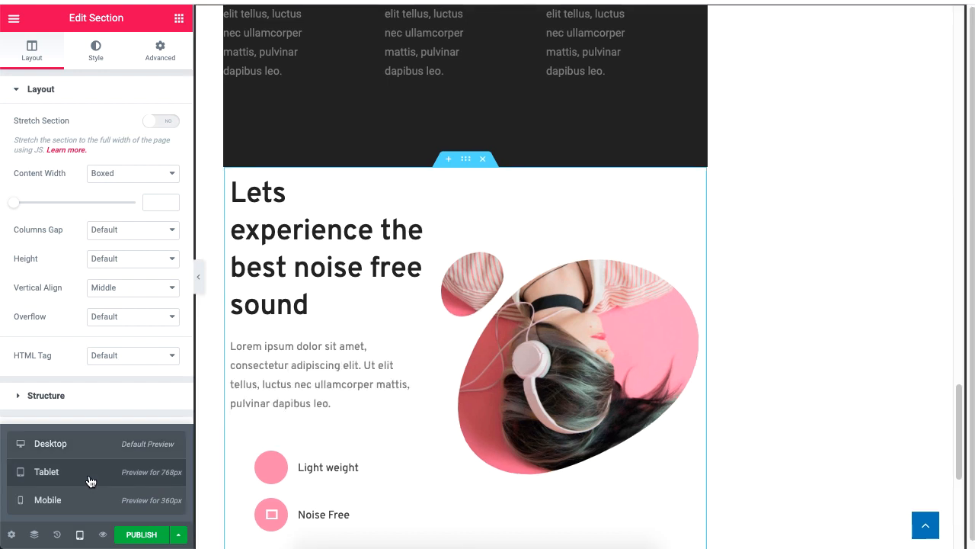
click(47, 500)
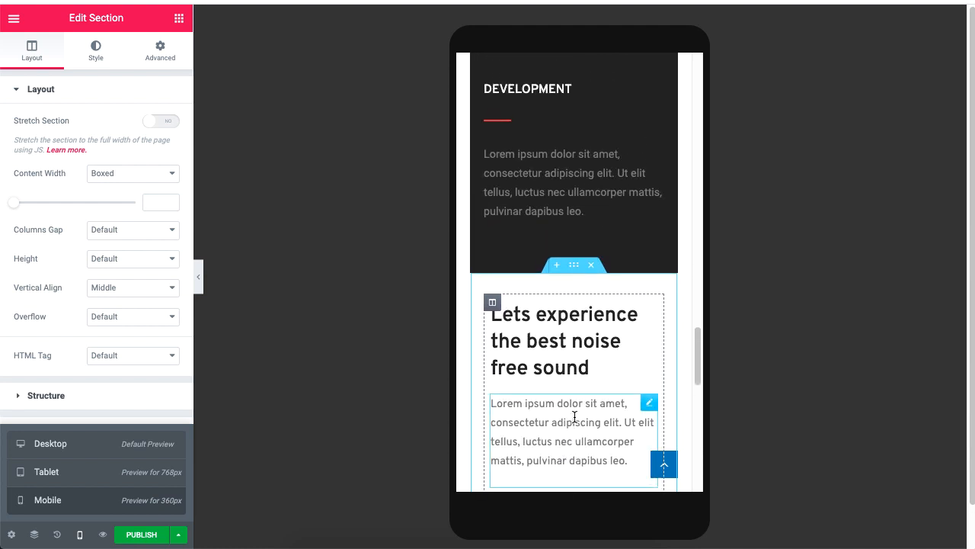
scroll(down, 3)
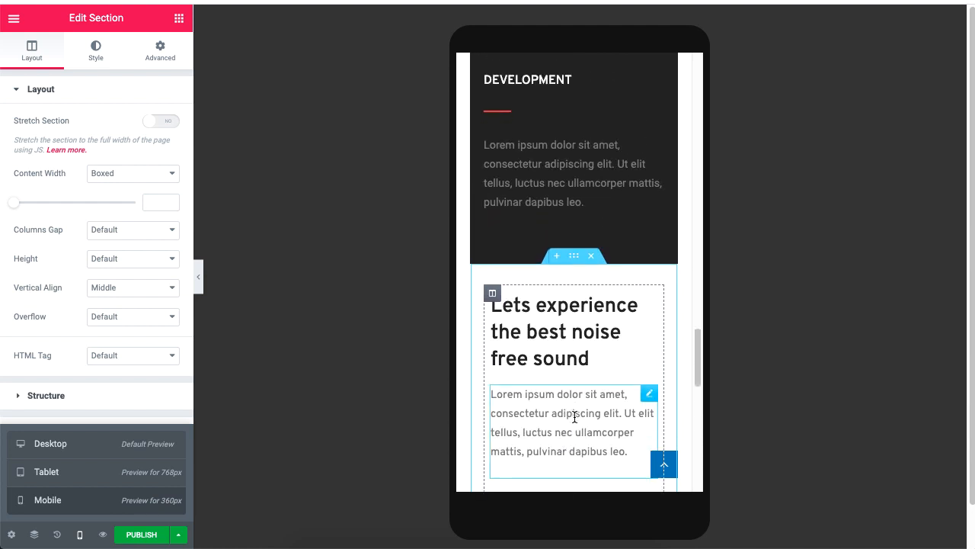
Show the Happy Addons website homepage with its Elementor widgets tagline.
scroll(down, 3)
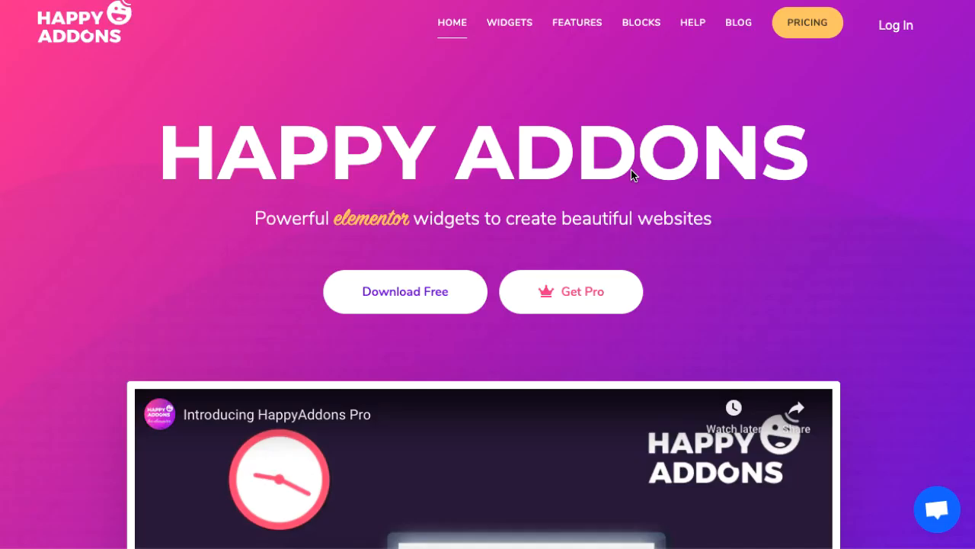
mouse_move(632, 175)
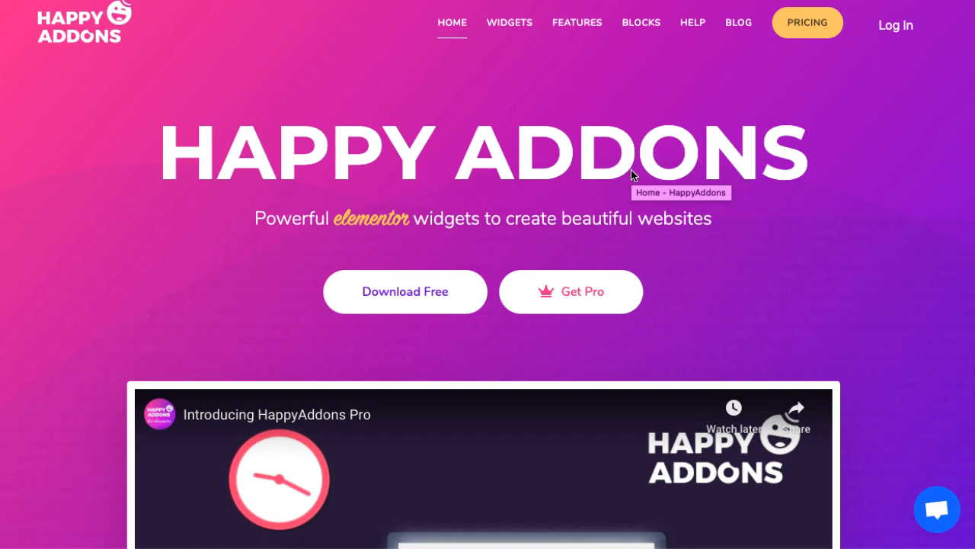